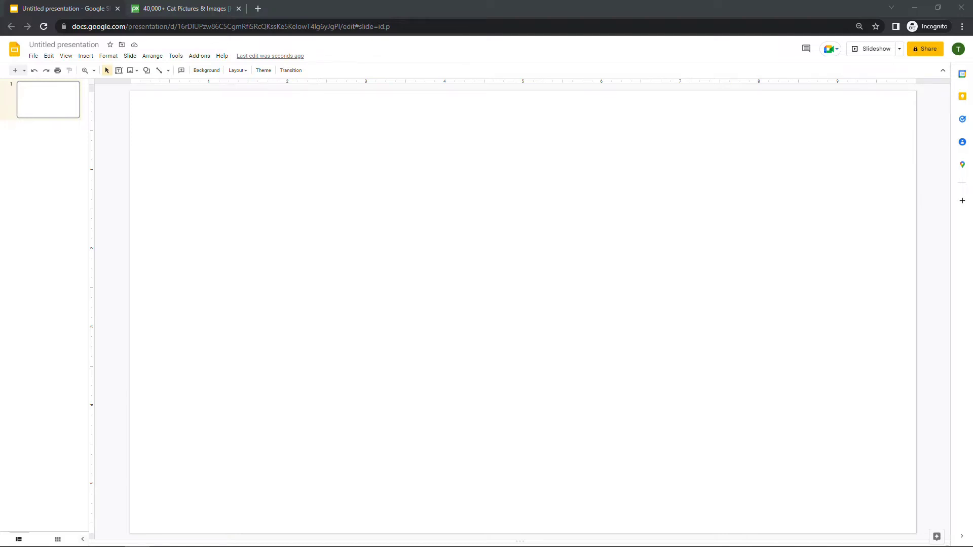
{"action": "mouse_move", "coordinate": [457, 443]}
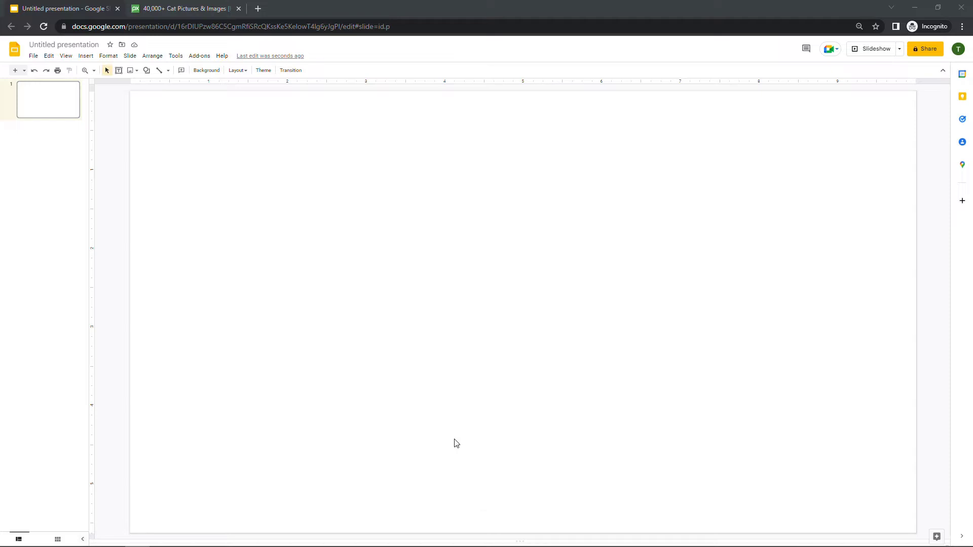
- Open the gray kitten photo from the cat results and save it as a JPEG in the Demo folder
{"action": "left_click", "coordinate": [184, 8]}
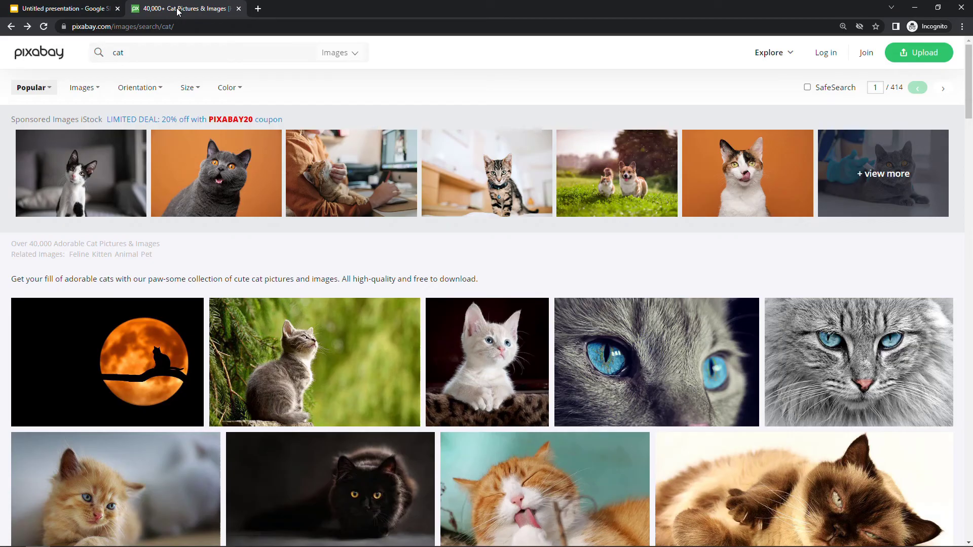
{"action": "mouse_move", "coordinate": [361, 255]}
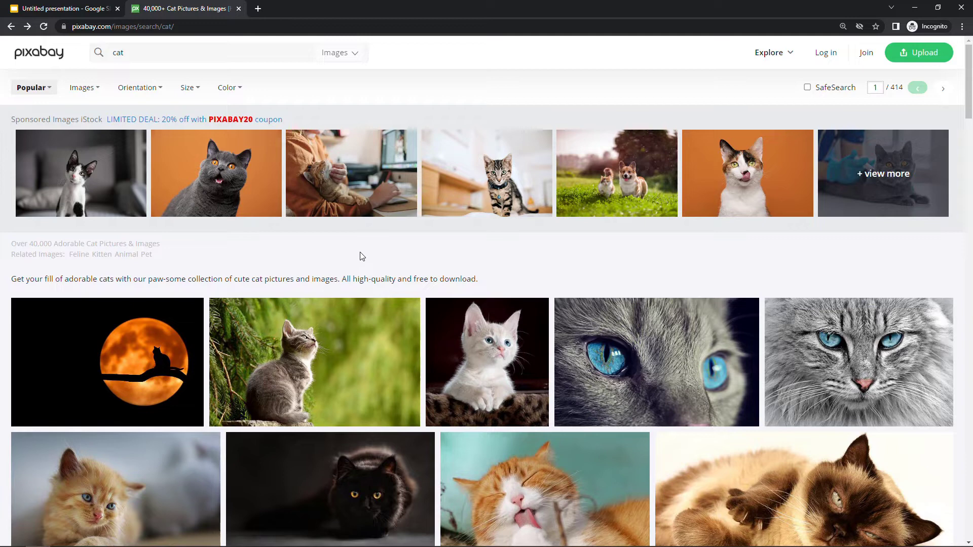
{"action": "left_click", "coordinate": [314, 363]}
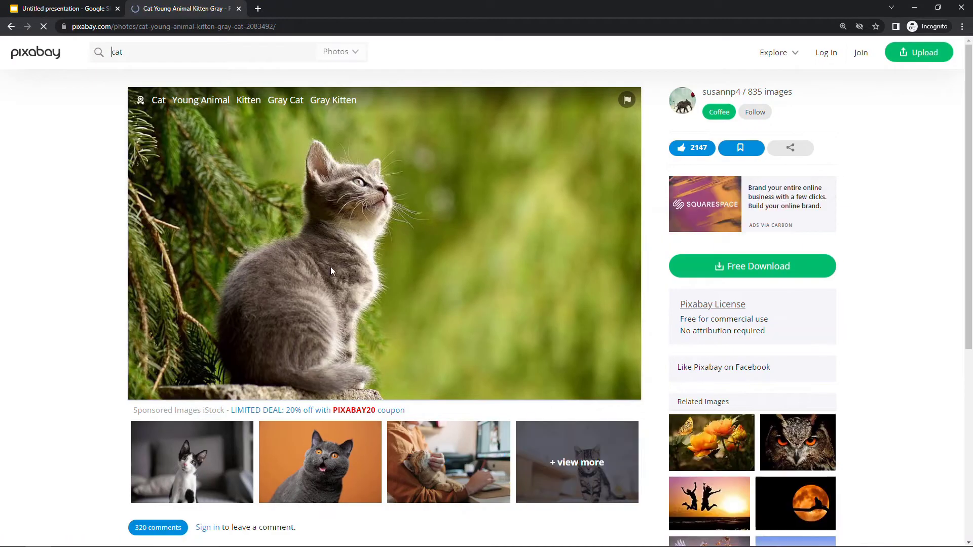
{"action": "right_click", "coordinate": [331, 272]}
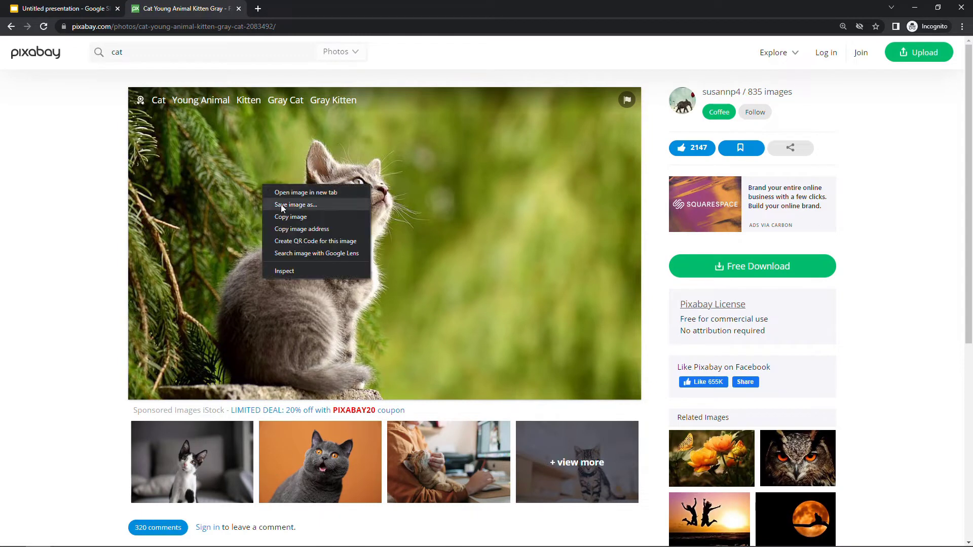
{"action": "left_click", "coordinate": [295, 205]}
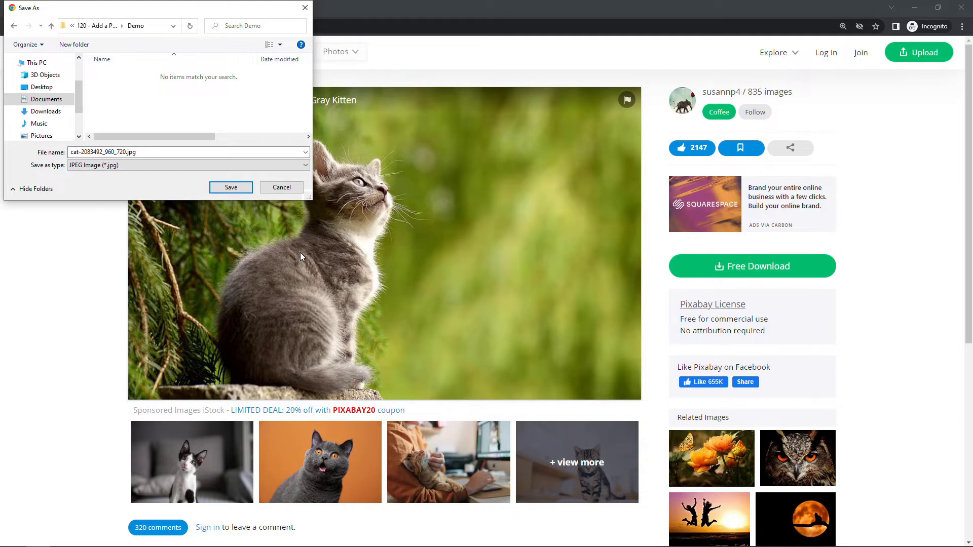
{"action": "left_click", "coordinate": [280, 187]}
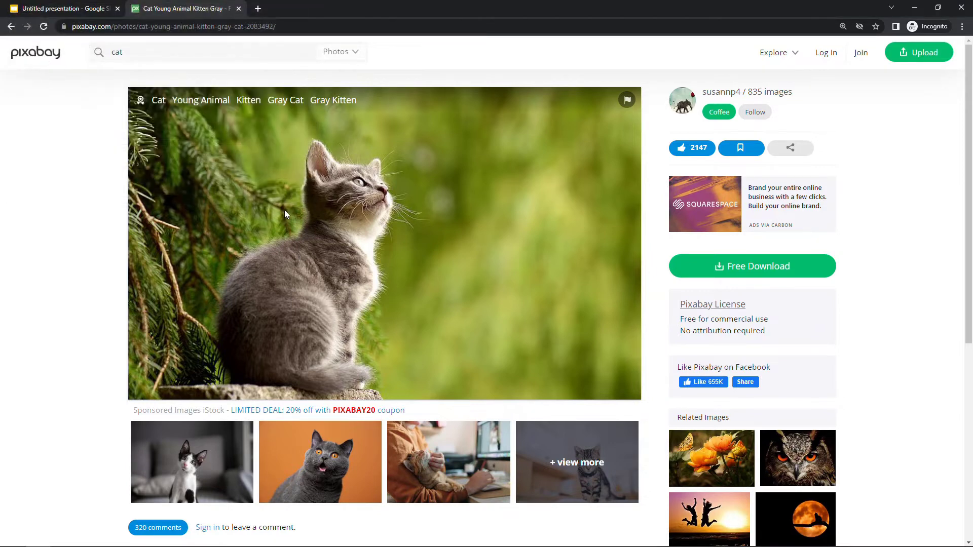
{"action": "mouse_move", "coordinate": [246, 189]}
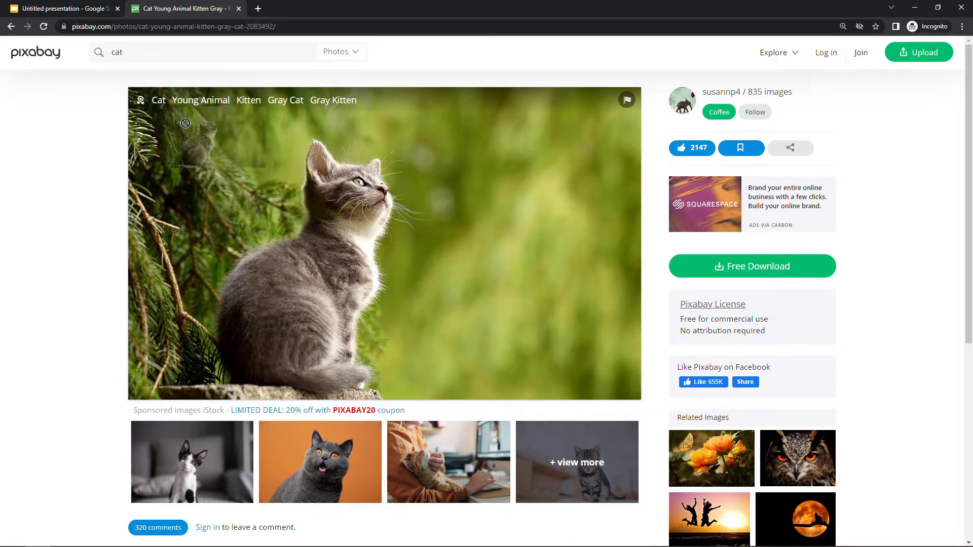
- Place the dropped kitten photo smaller in the slide's lower right, then return to Pixabay
{"action": "left_click", "coordinate": [61, 8]}
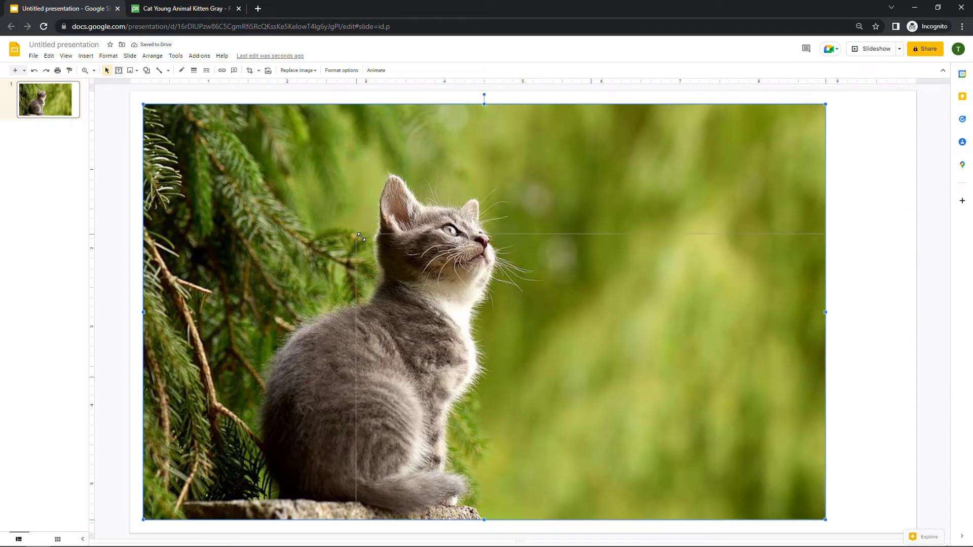
{"action": "left_click", "coordinate": [209, 224]}
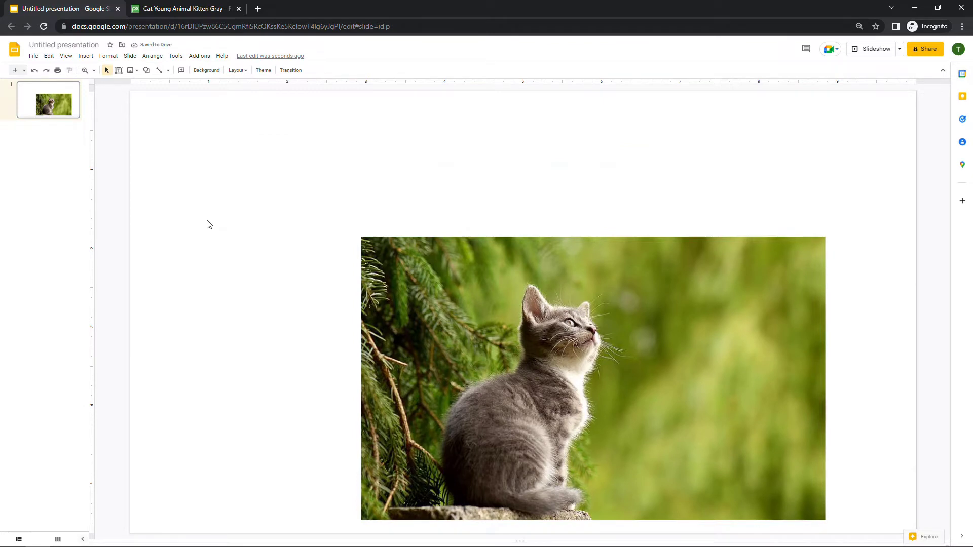
{"action": "left_click", "coordinate": [181, 8]}
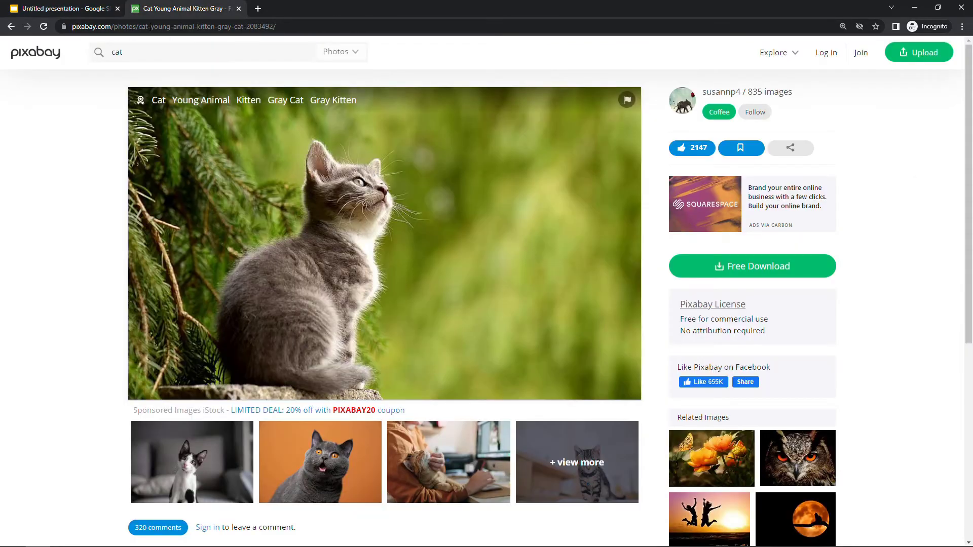
- Drag the blue-eyed cat thumbnail onto the slide, which is rejected as an unsupported image type
{"action": "left_click", "coordinate": [12, 27]}
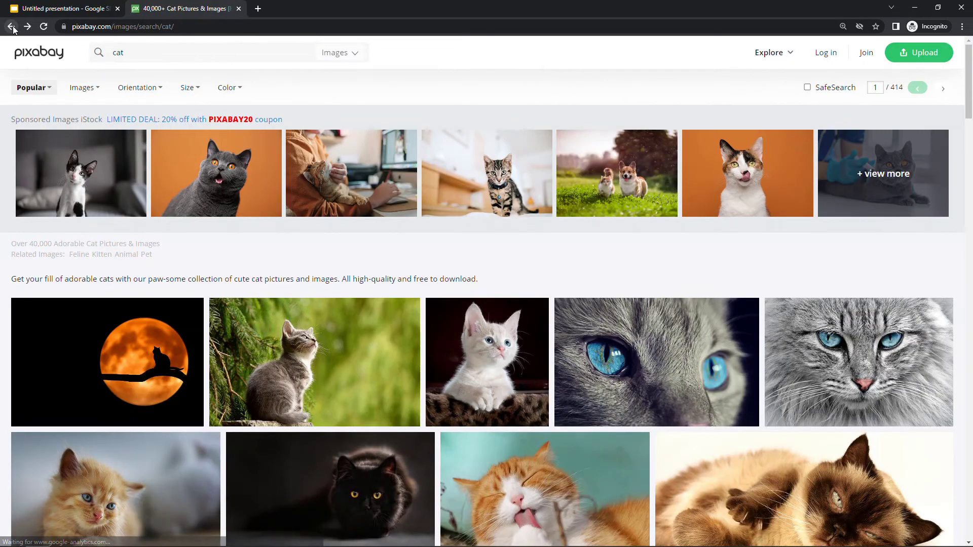
{"action": "mouse_move", "coordinate": [617, 357]}
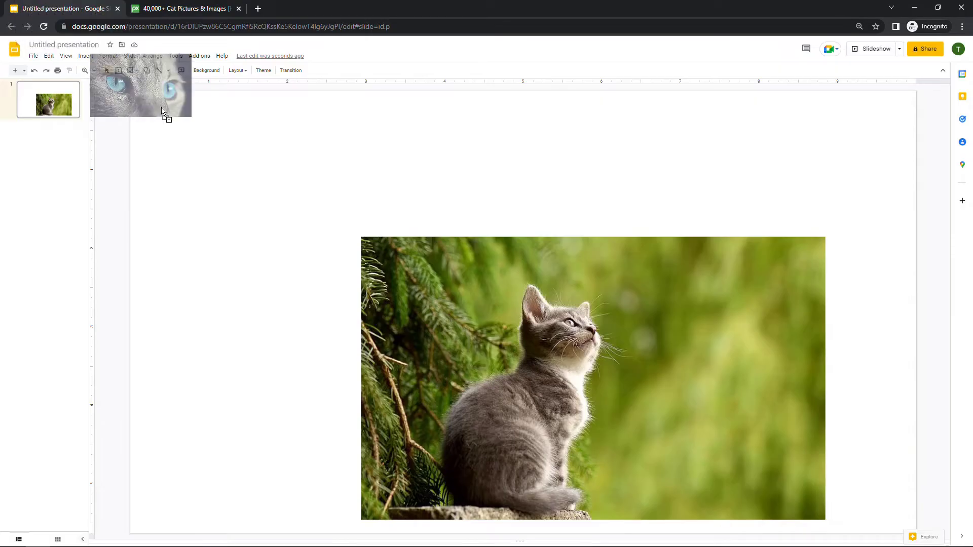
{"action": "left_click_drag", "start_coordinate": [161, 112], "coordinate": [207, 154]}
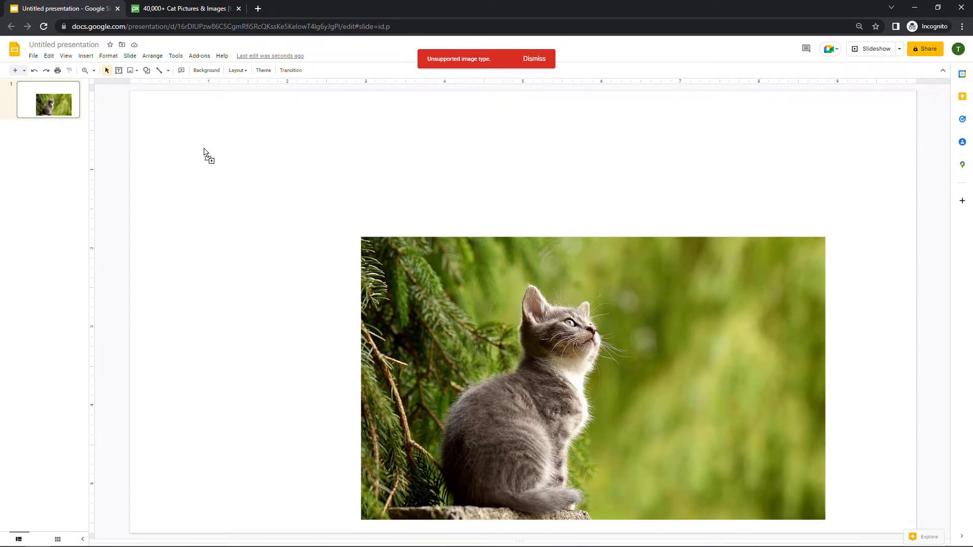
{"action": "left_click", "coordinate": [184, 8]}
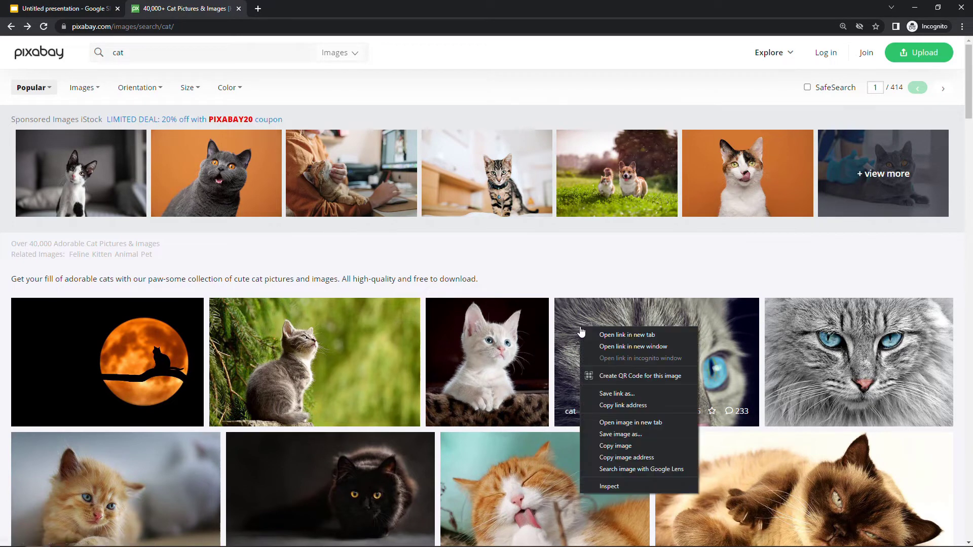
{"action": "mouse_move", "coordinate": [633, 434]}
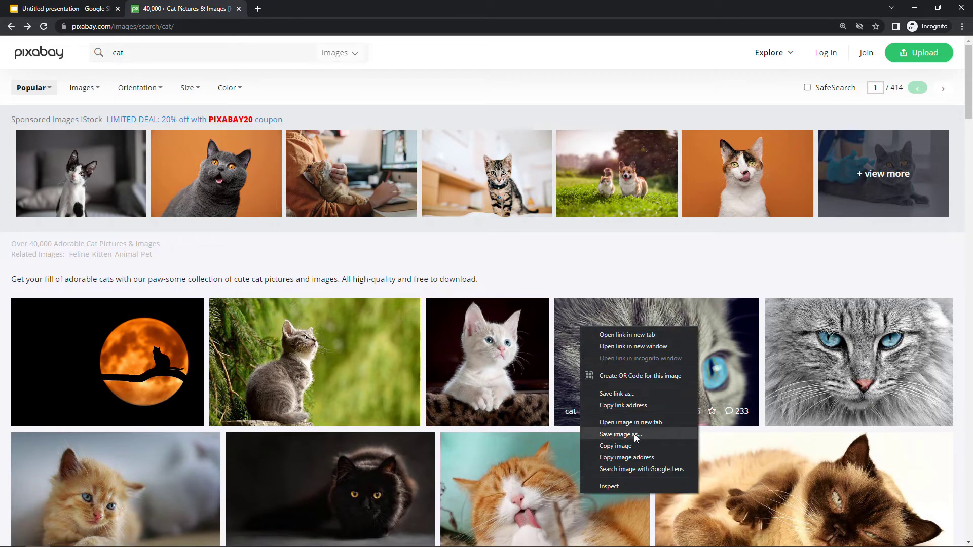
- Attempt to save the blue-eyed cat thumbnail, then open its full photo page instead
{"action": "left_click", "coordinate": [620, 433]}
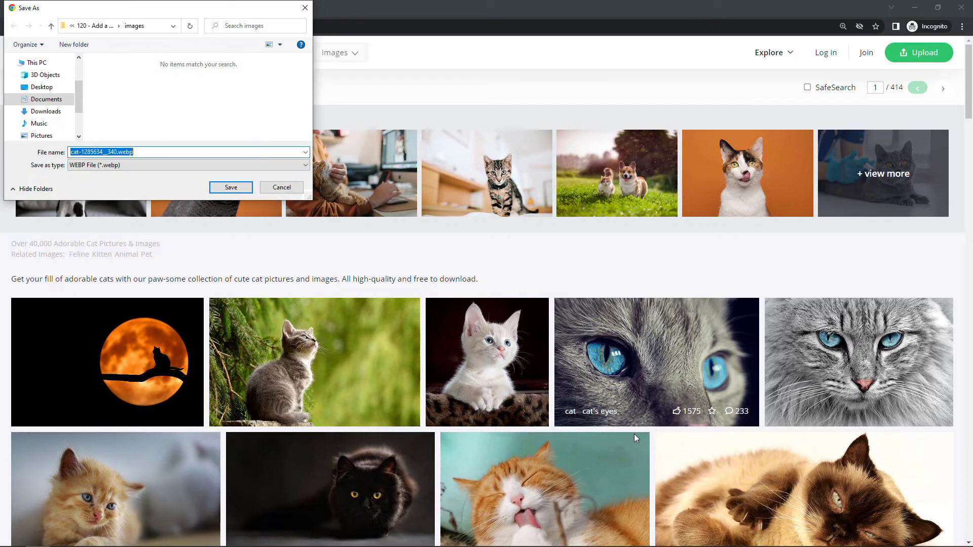
{"action": "left_click", "coordinate": [187, 166]}
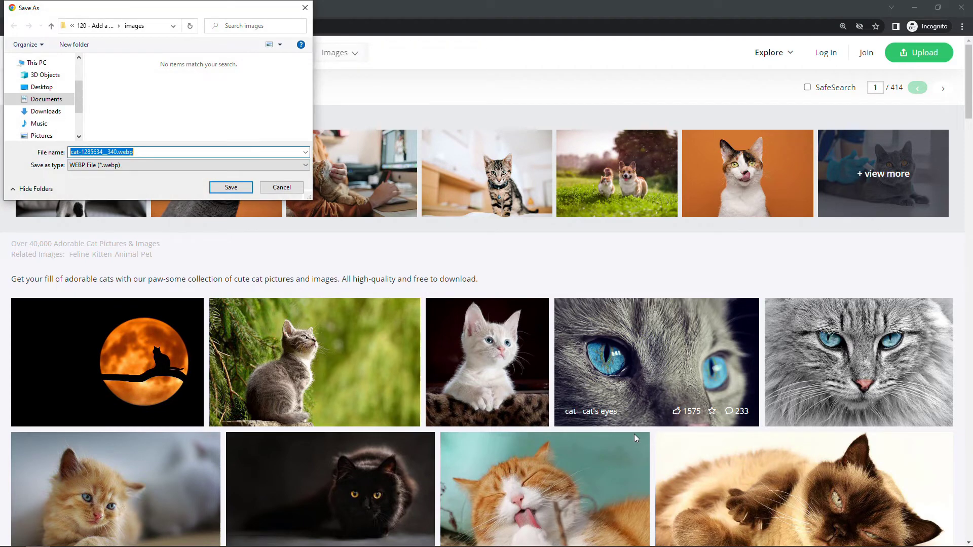
{"action": "mouse_move", "coordinate": [450, 311]}
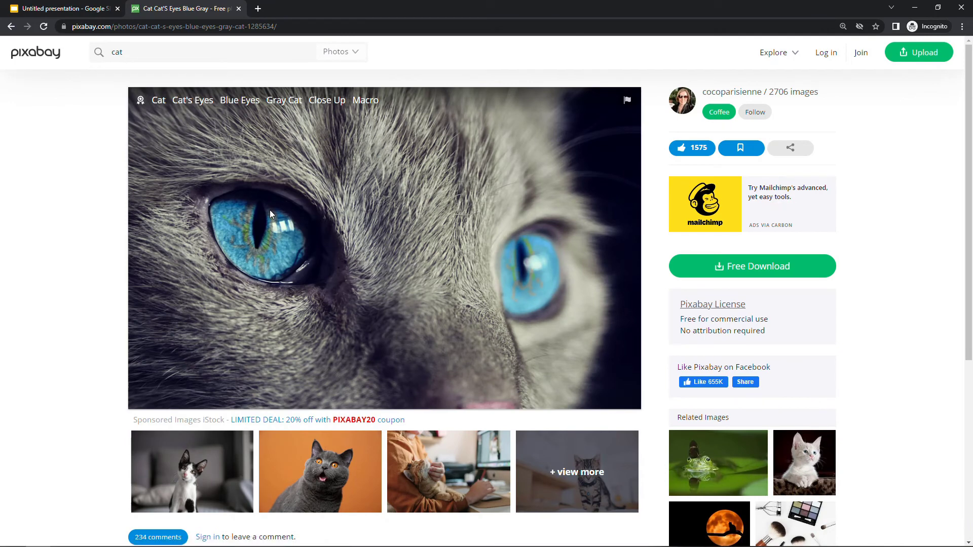
{"action": "mouse_move", "coordinate": [297, 234]}
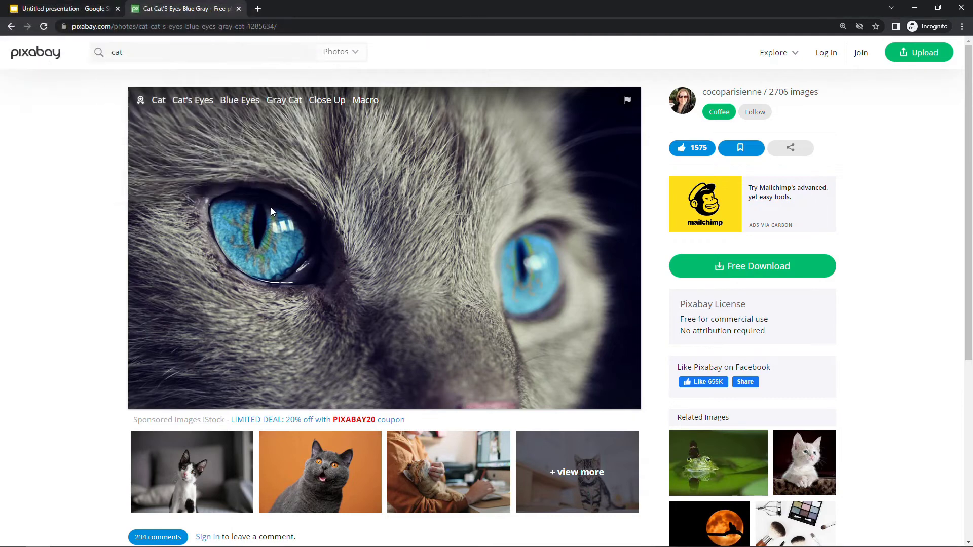
- Drop the blue-eyed cat close-up onto the slide over the kitten photo and dismiss the warning banner
{"action": "left_click", "coordinate": [62, 8]}
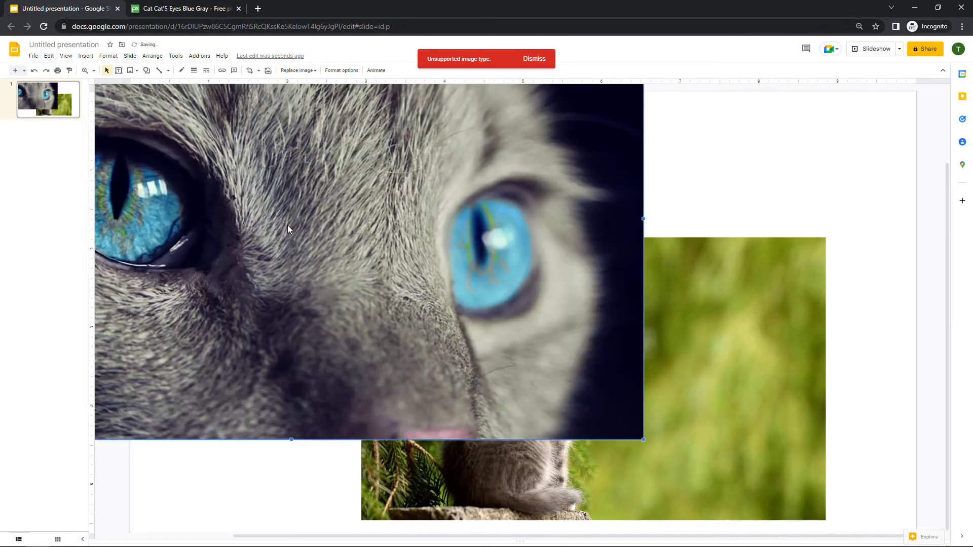
{"action": "left_click", "coordinate": [534, 59]}
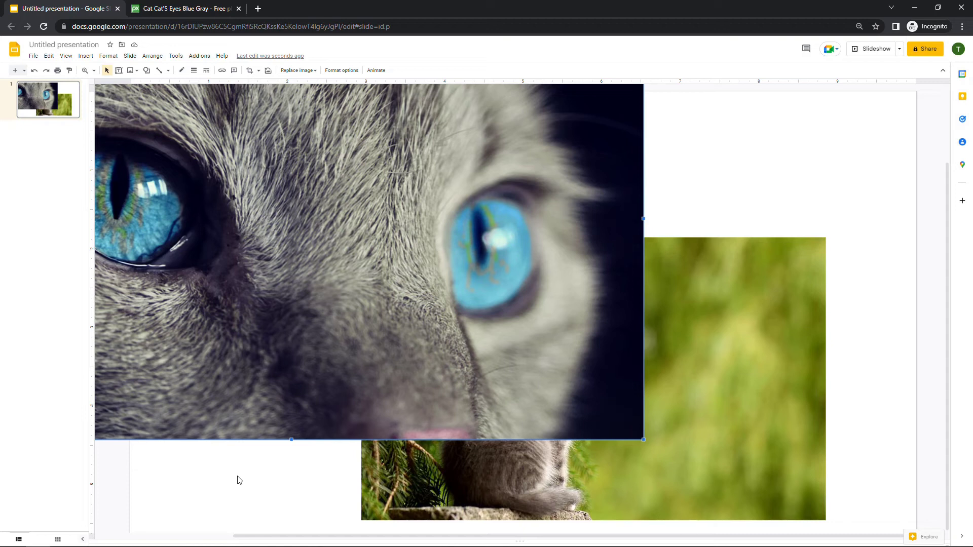
{"action": "mouse_move", "coordinate": [235, 478]}
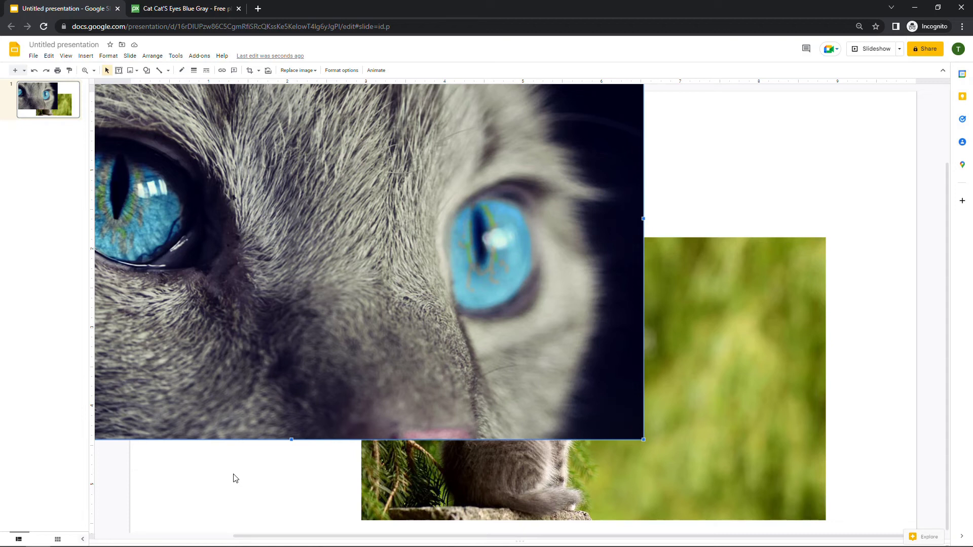